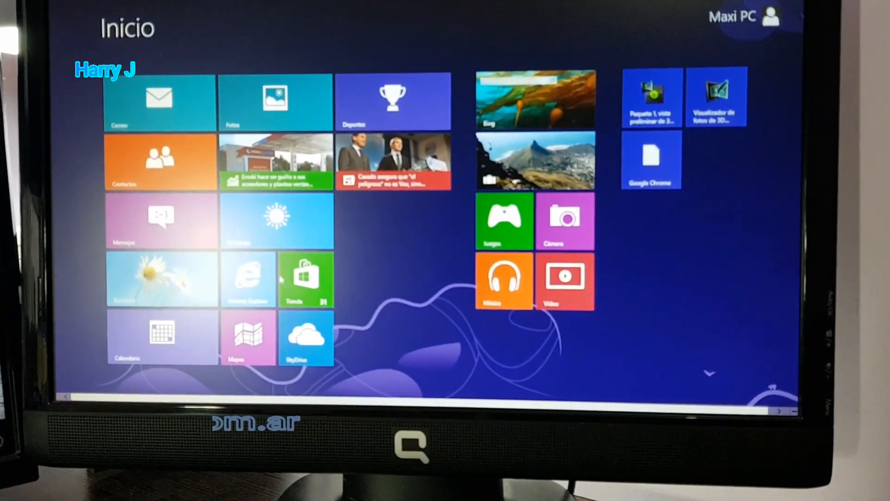
Step: Launch Internet Explorer from its Windows 8 Start screen tile
left_click(247, 278)
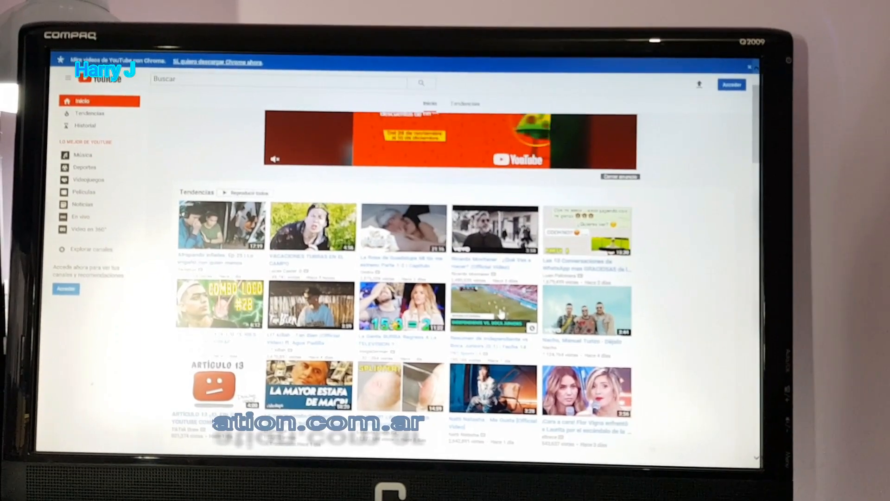
Step: Play the trending video 'Resumen de Independiente vs Boca Juniors' from YouTube's home page
left_click(494, 306)
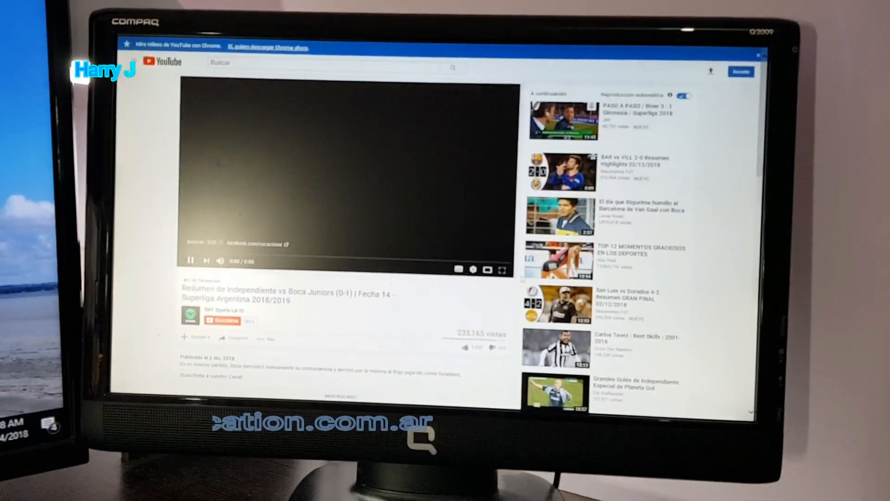